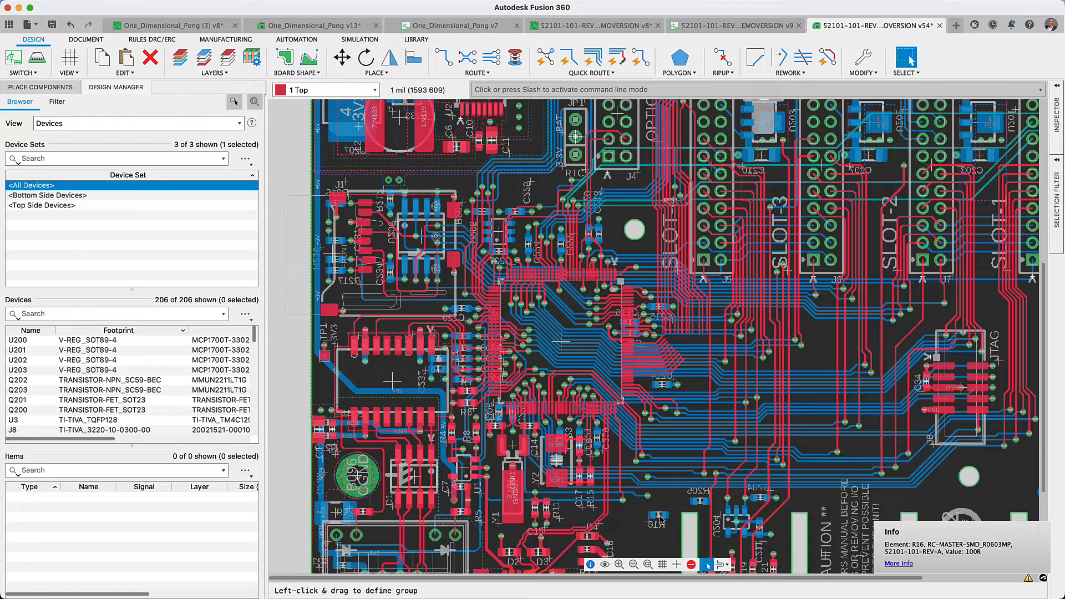
Step: Pick up resistor R16 with the Move tool and review its placement options
left_click(340, 57)
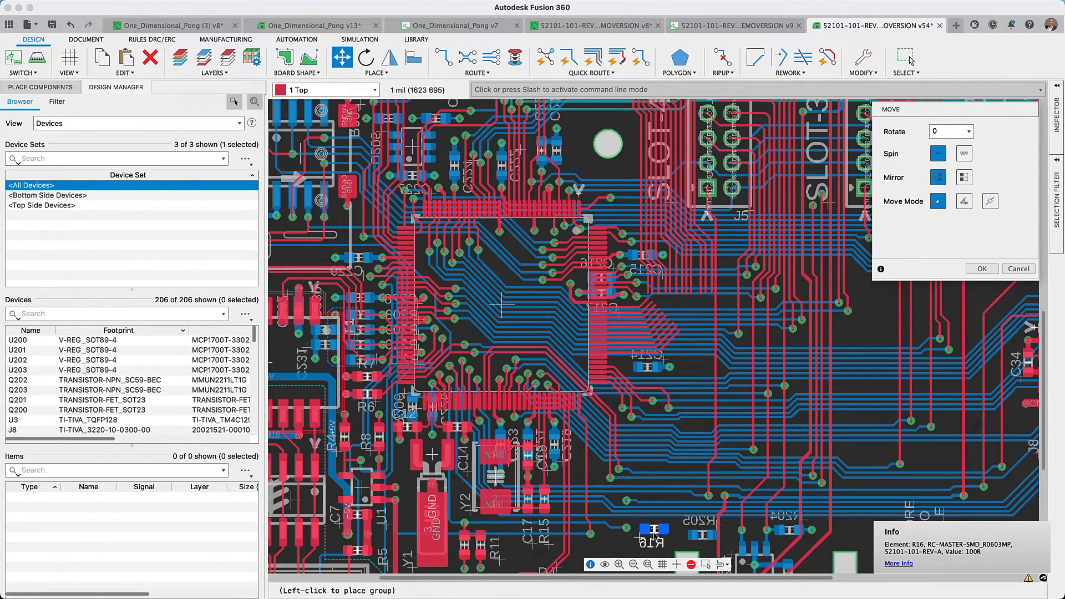
right_click(655, 530)
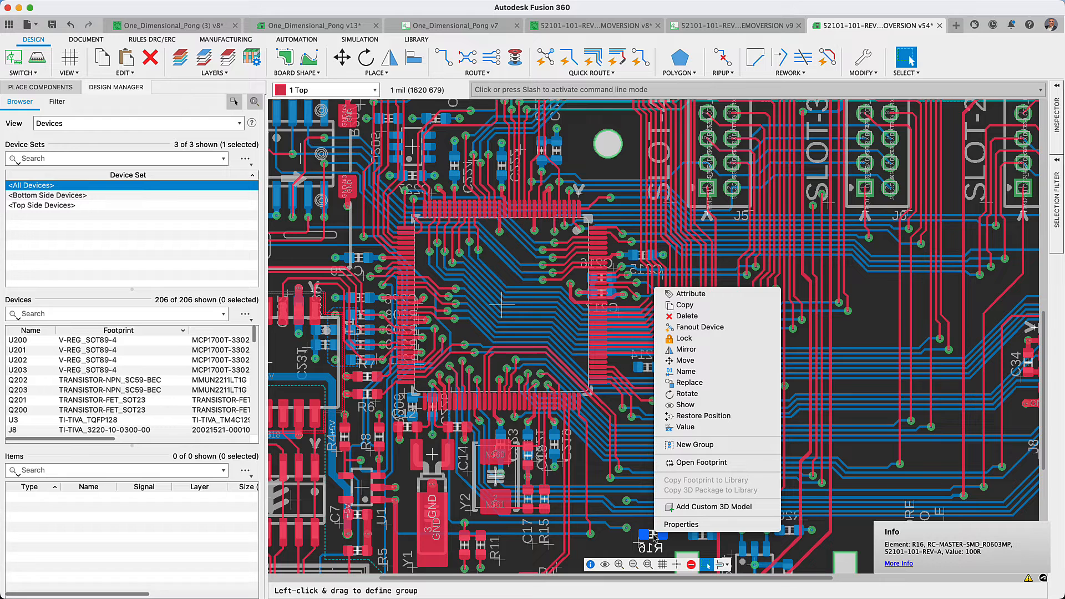
mouse_move(669, 486)
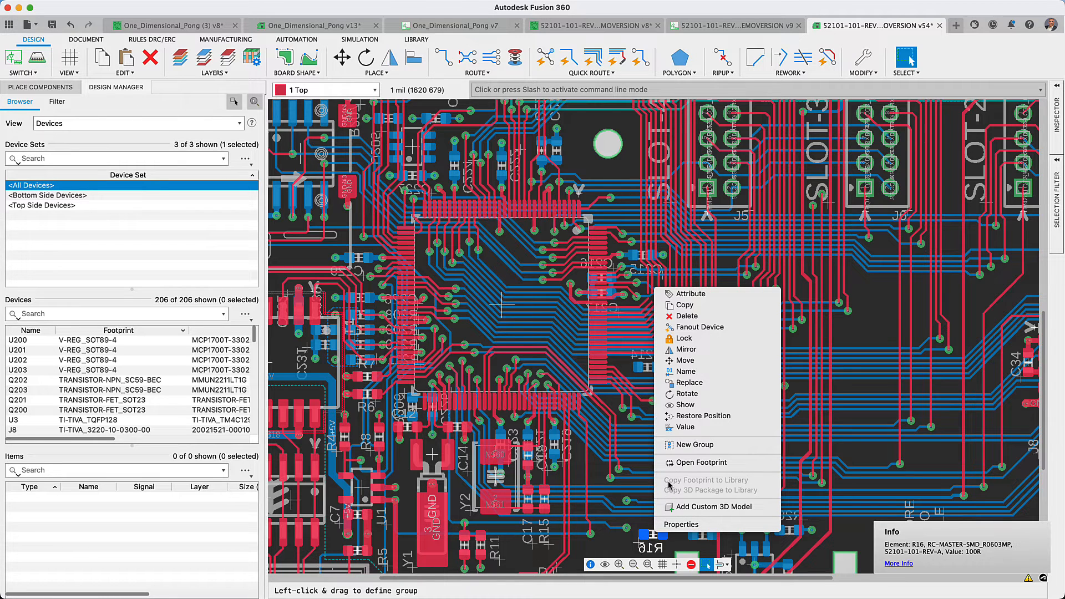
mouse_move(685, 349)
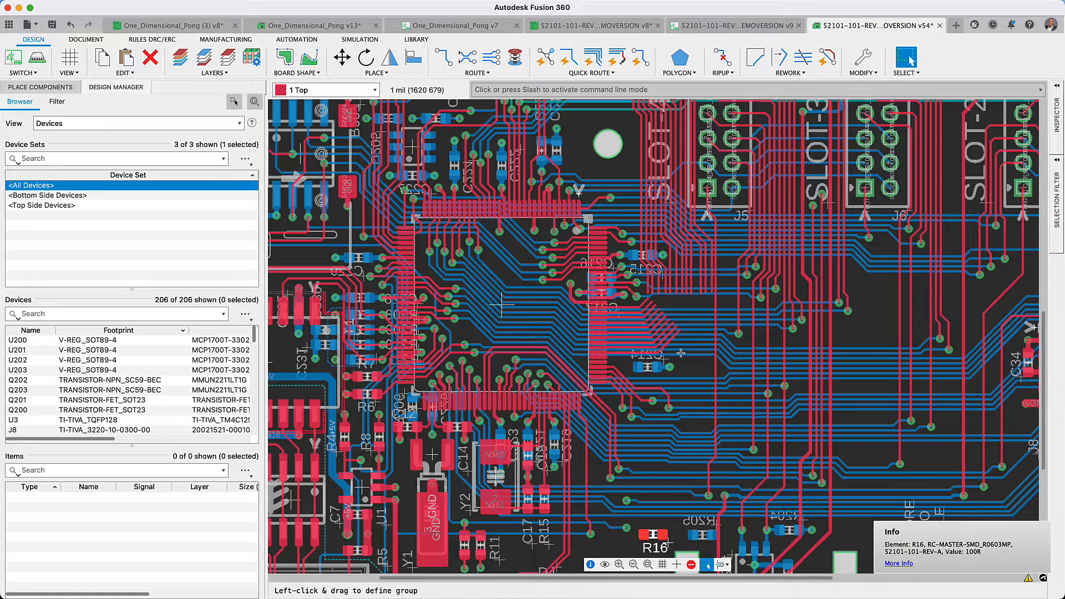
mouse_move(678, 353)
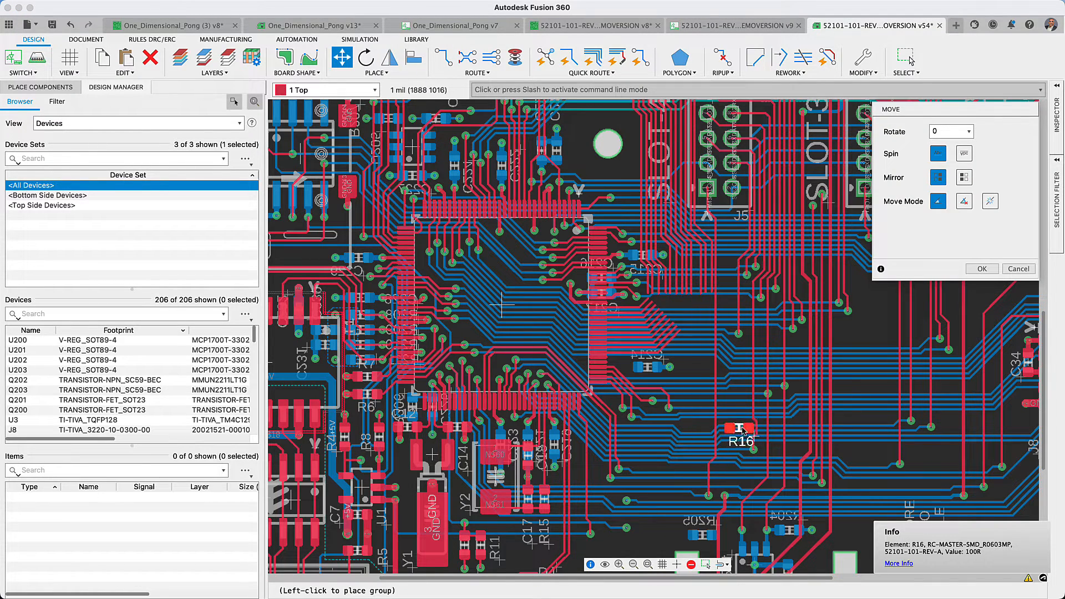
mouse_move(805, 428)
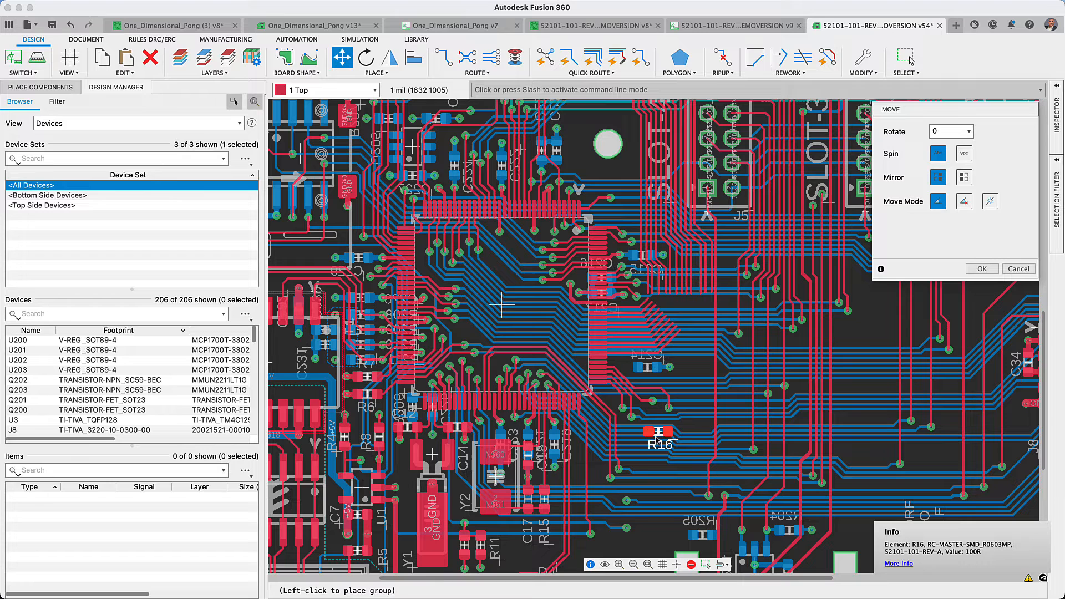
mouse_move(642, 533)
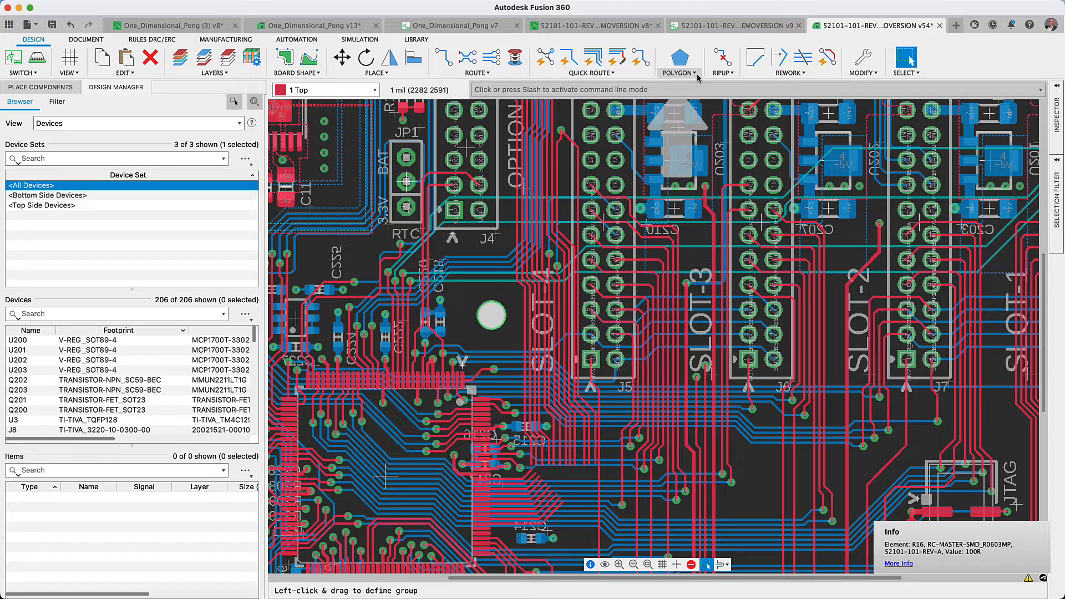
Step: Show all polygon pour fills, then switch to the One_Dimensional_Pong v13 board
left_click(676, 74)
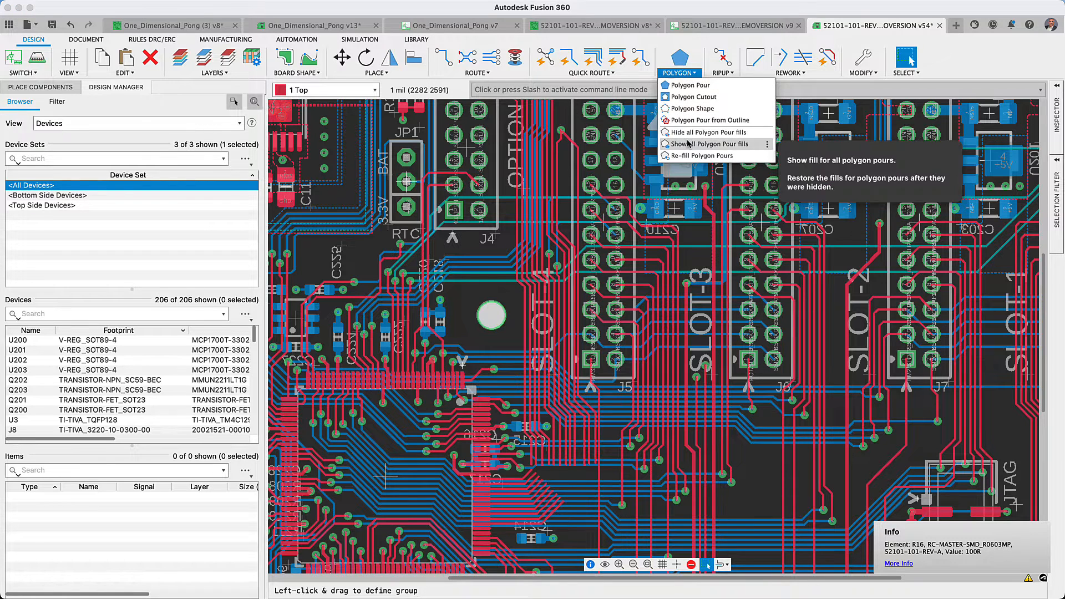
left_click(712, 143)
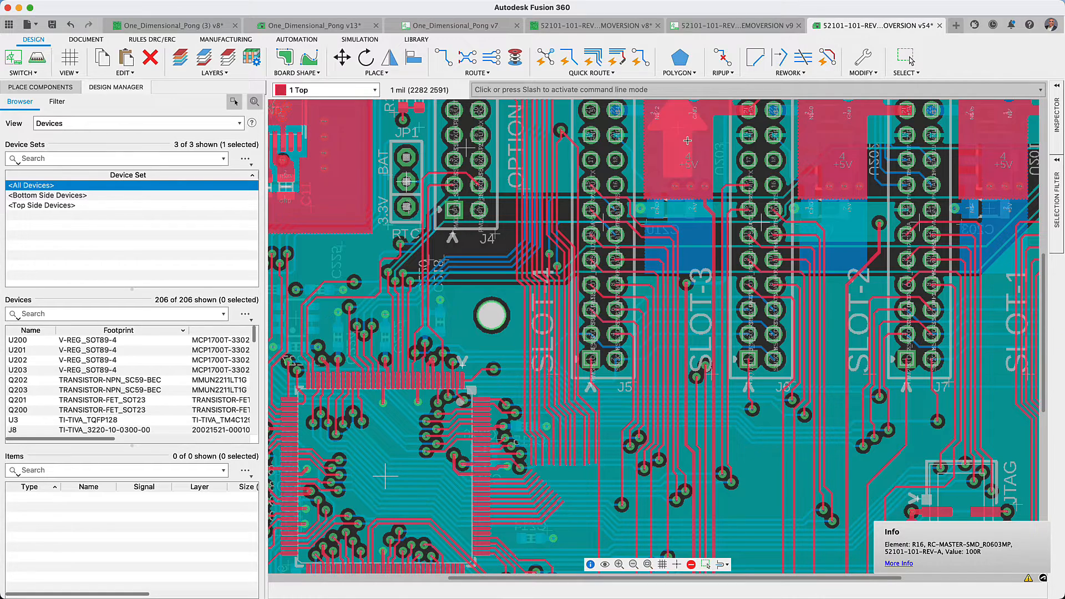
left_click(309, 25)
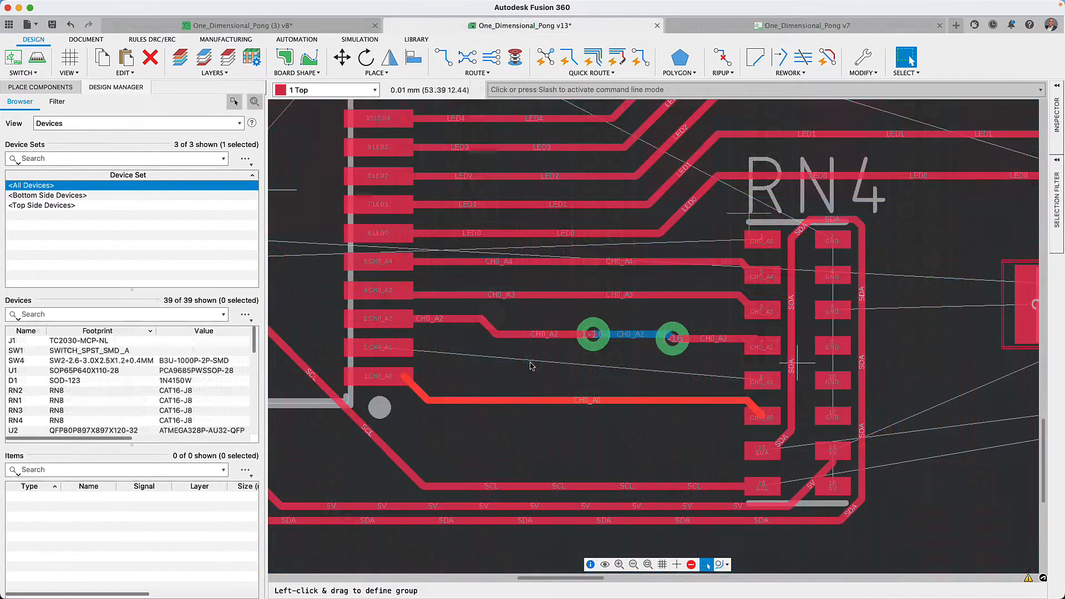
Step: Manually route the CH0_A1 trace from connector pad 2 toward RN4 pad 9
left_click(717, 565)
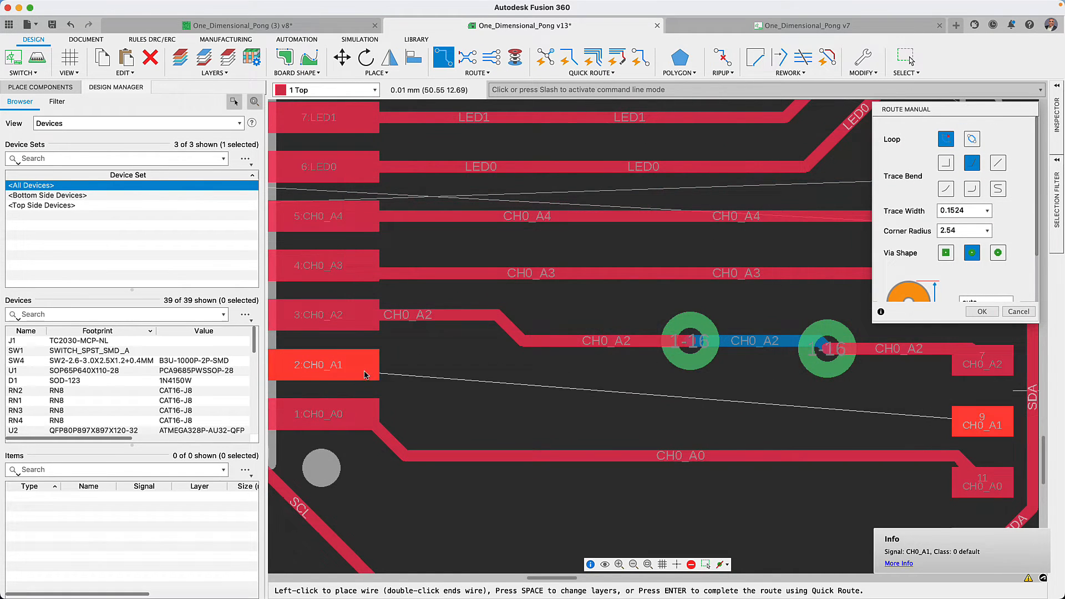
mouse_move(672, 351)
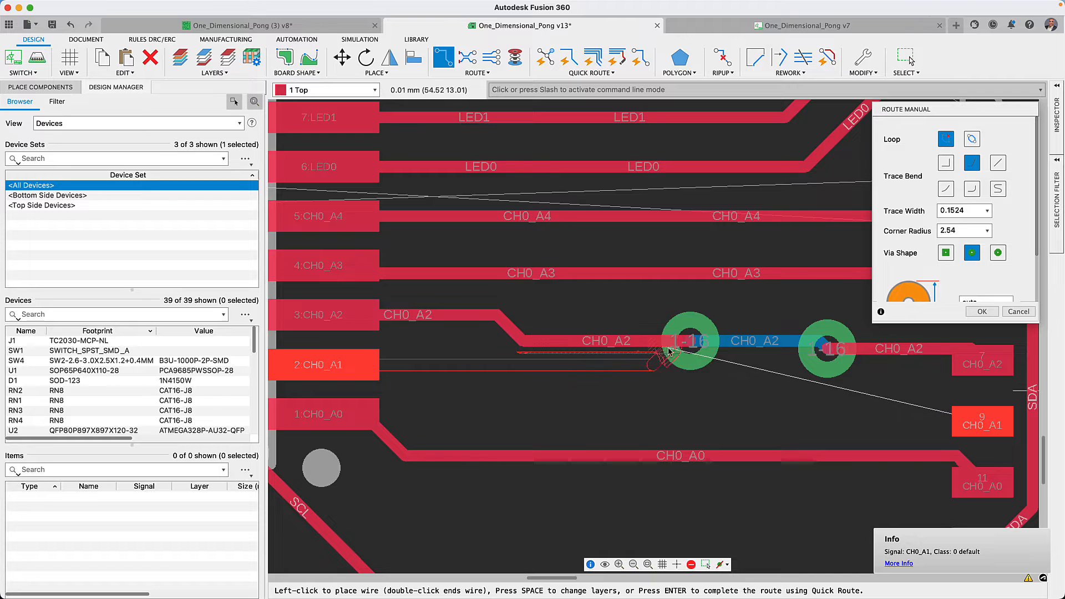
left_click(852, 418)
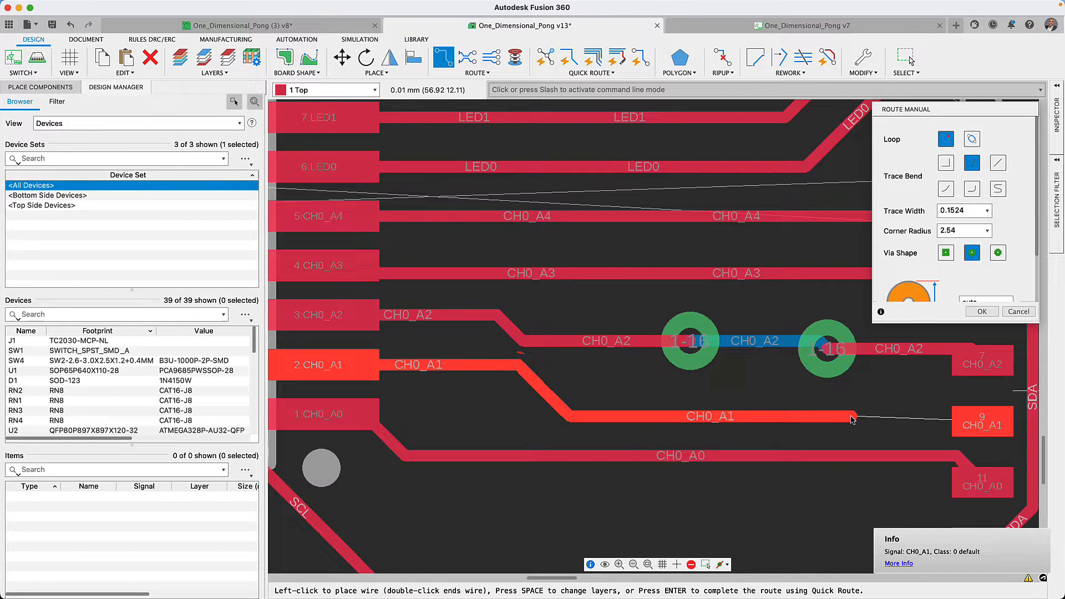
mouse_move(582, 406)
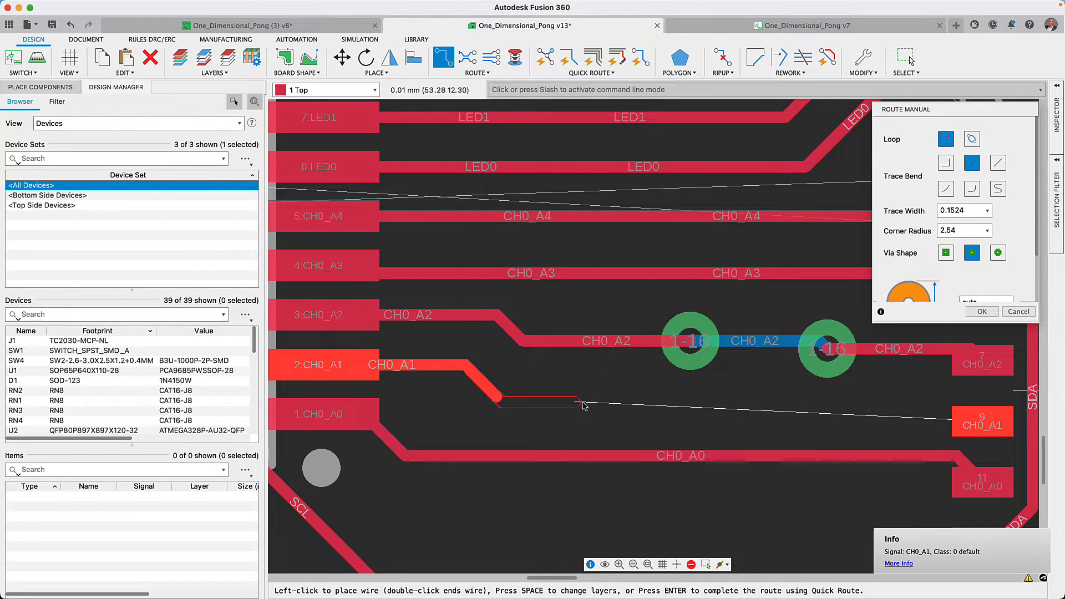
mouse_move(957, 422)
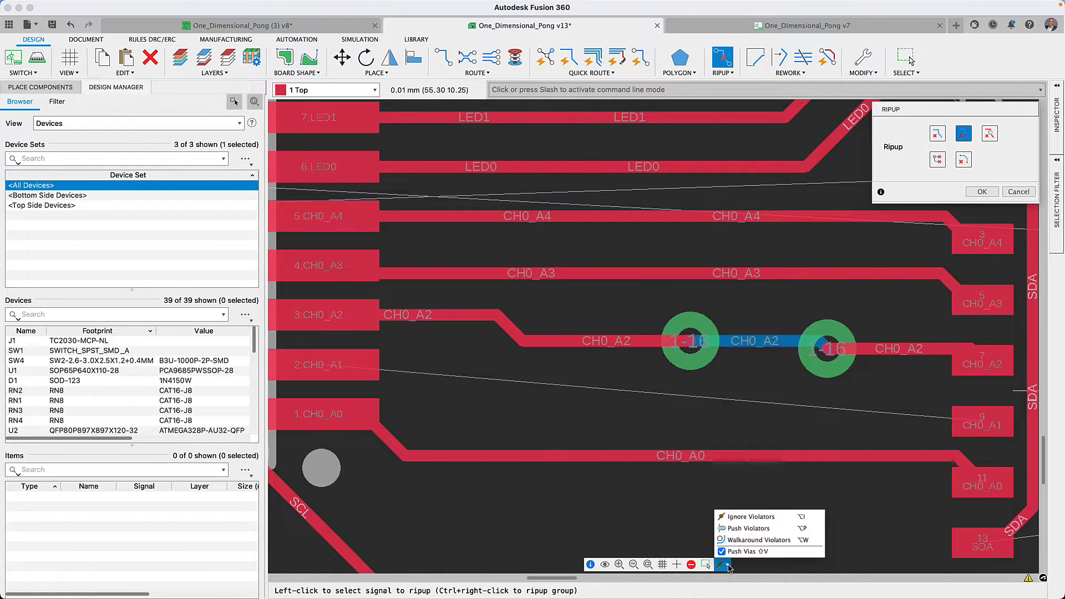
mouse_move(743, 528)
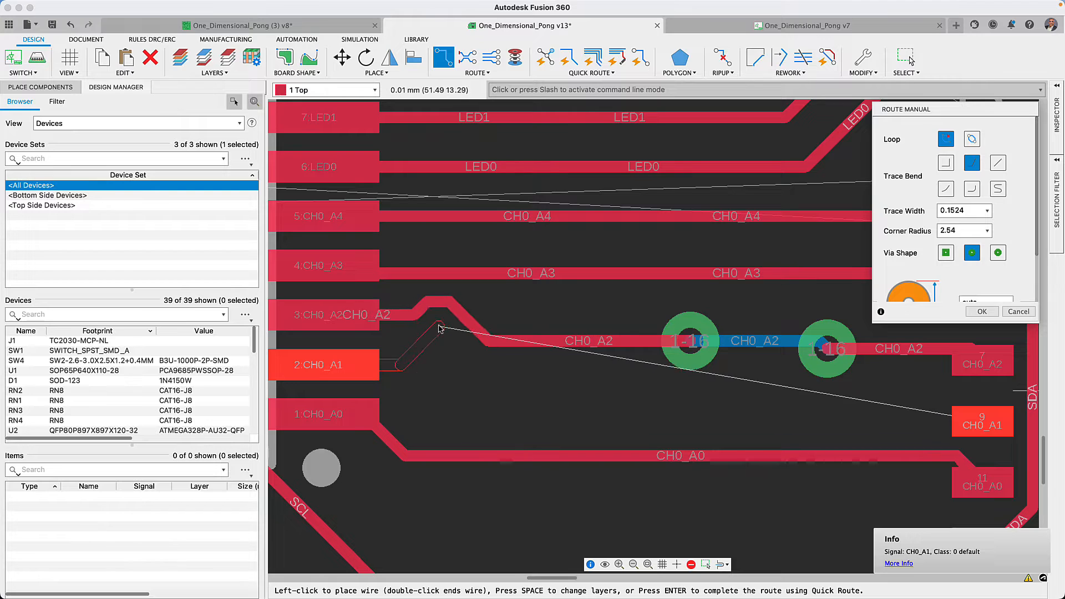
mouse_move(666, 365)
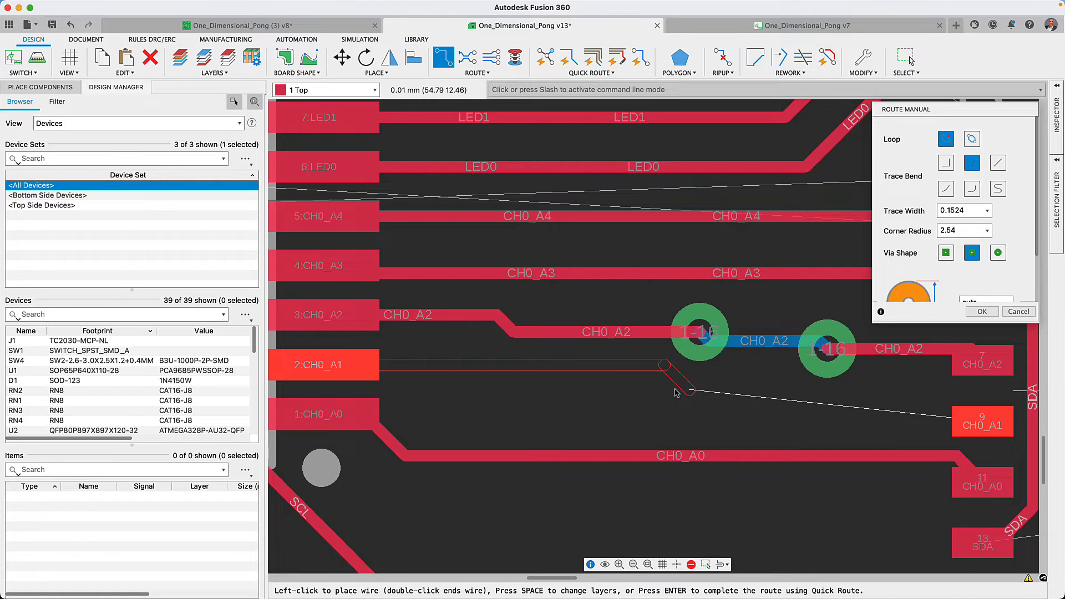
mouse_move(774, 401)
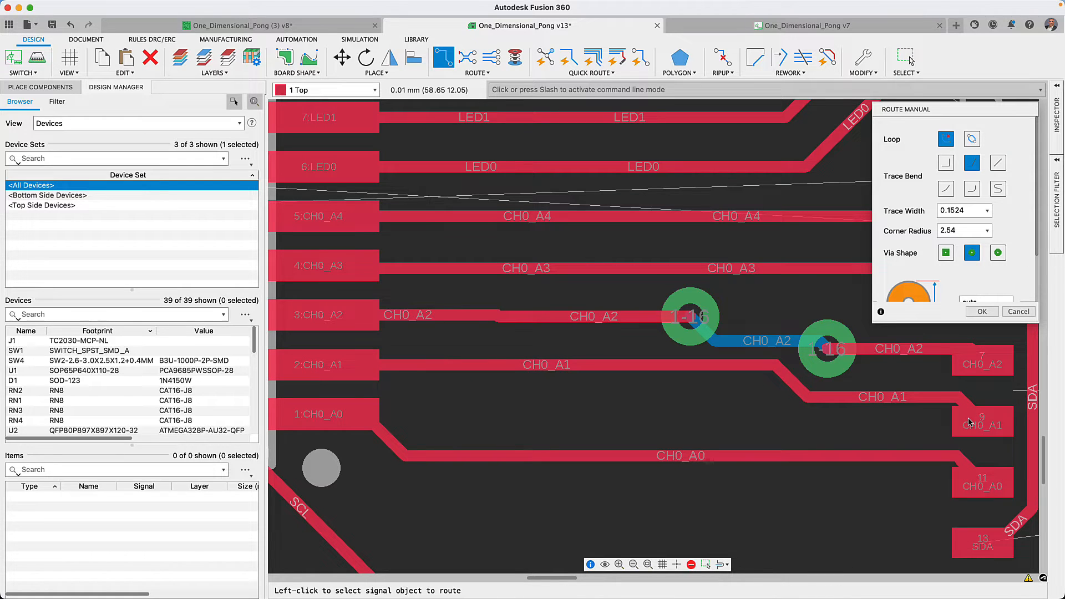
mouse_move(992, 418)
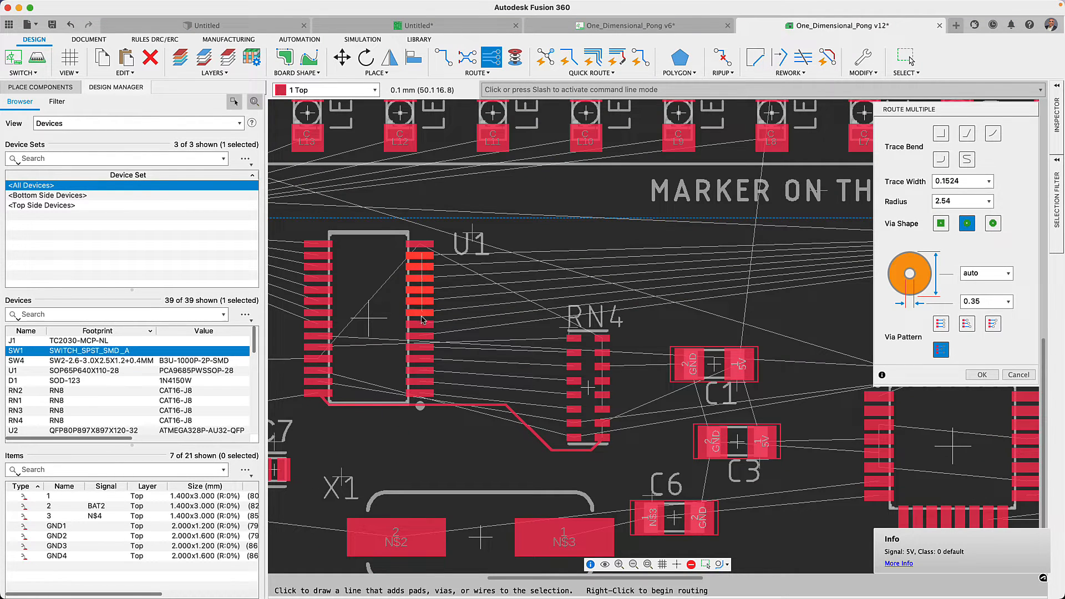
mouse_move(457, 291)
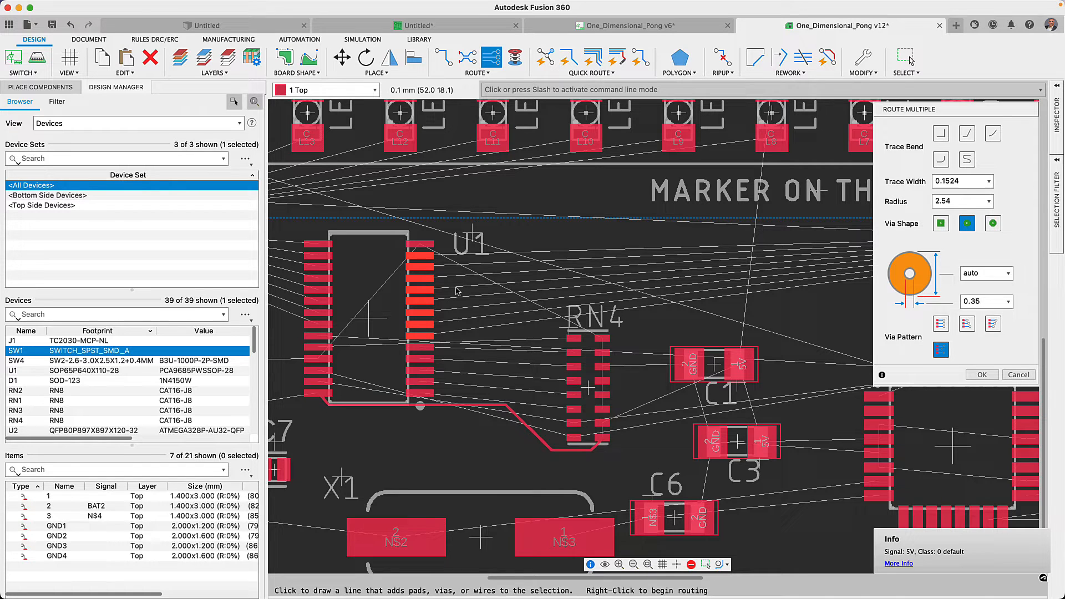
mouse_move(505, 260)
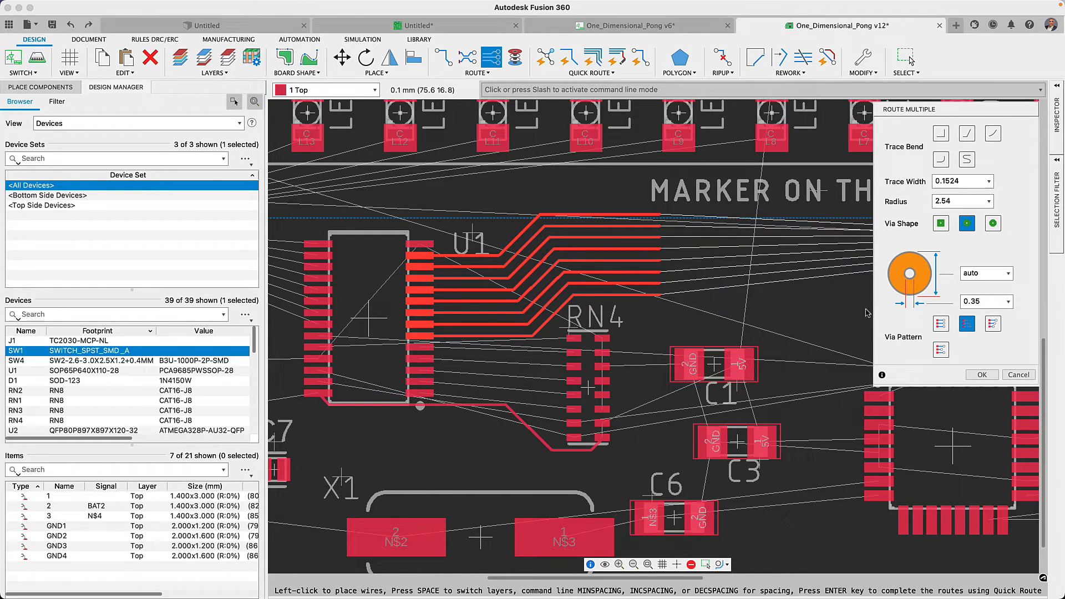
mouse_move(719, 284)
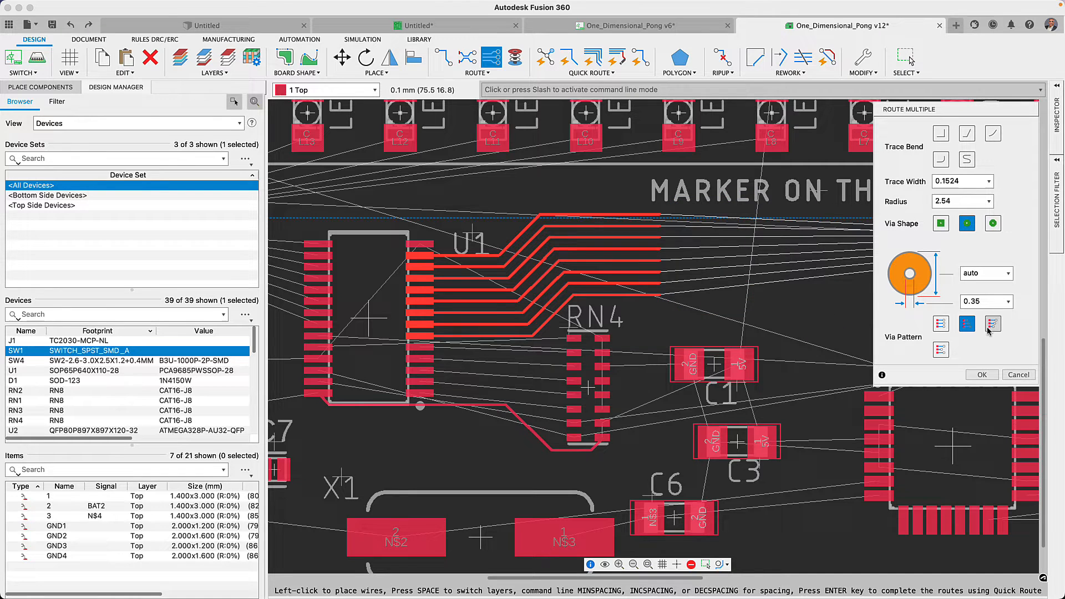
Step: Choose the staggered via pattern for the U1 trace group's layer change
left_click(992, 322)
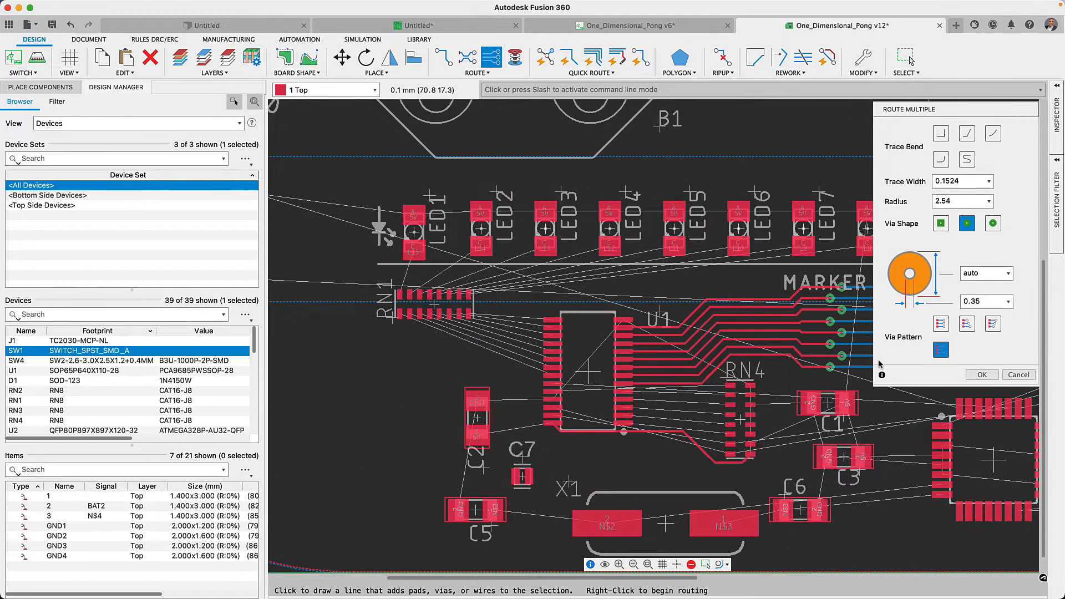
mouse_move(567, 58)
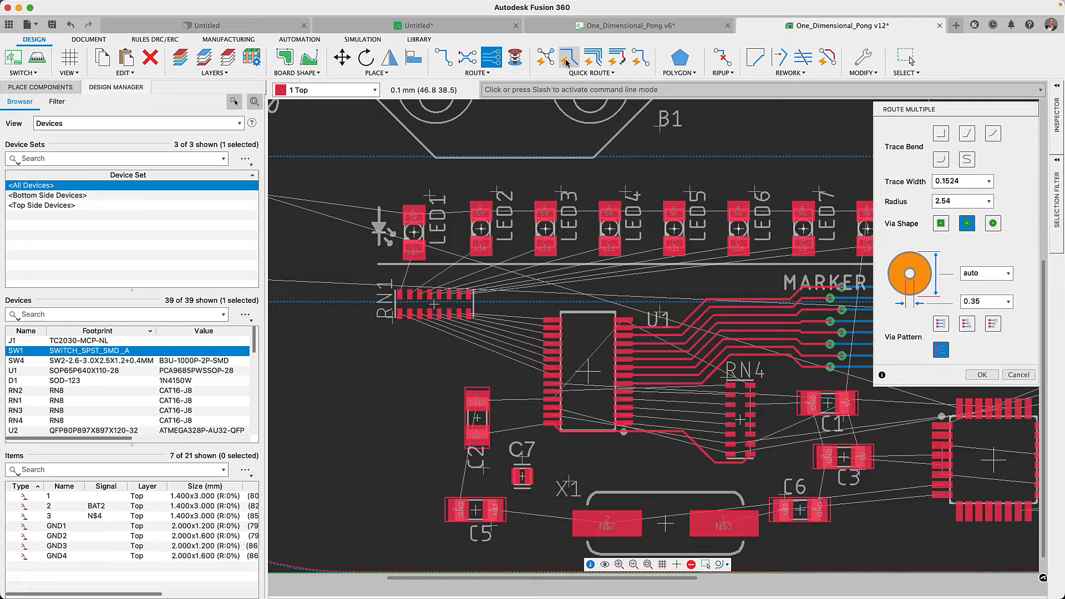
Step: Switch to QuickRoute Signal for auto-routing an individual signal
left_click(567, 56)
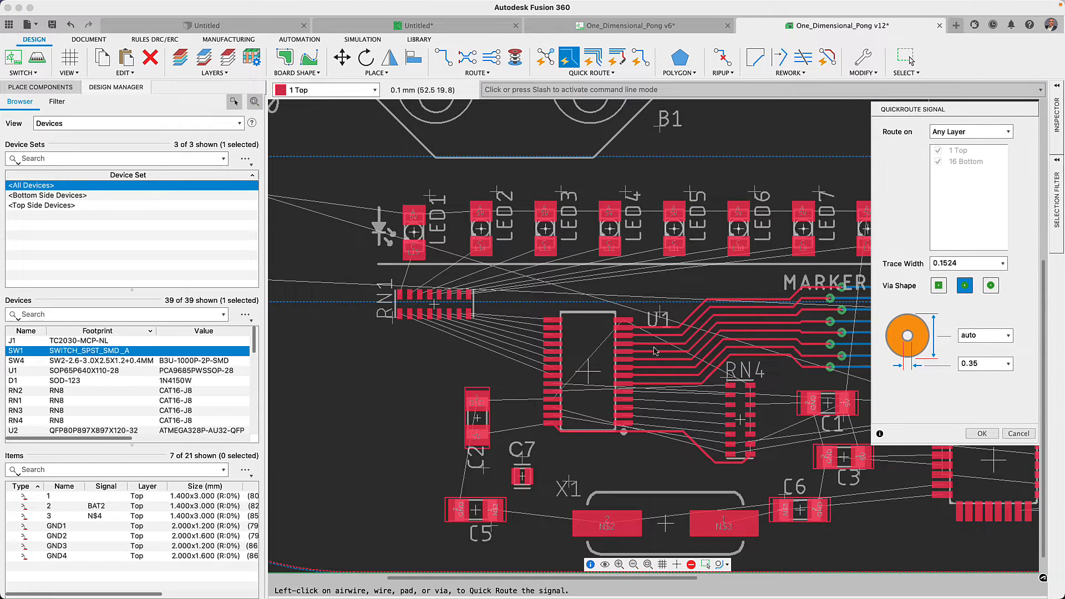
mouse_move(652, 406)
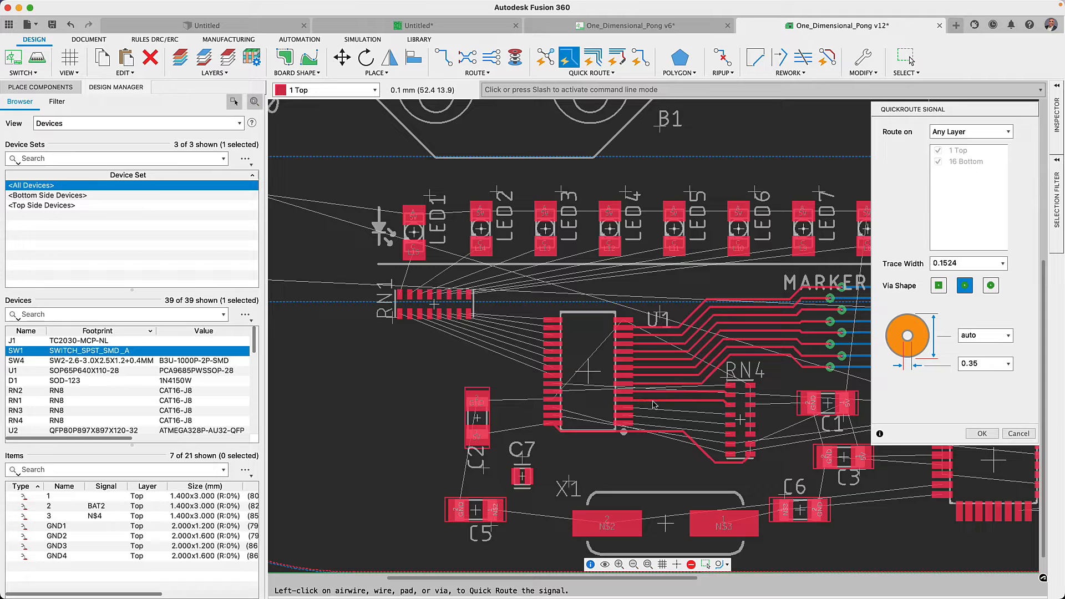
mouse_move(580, 161)
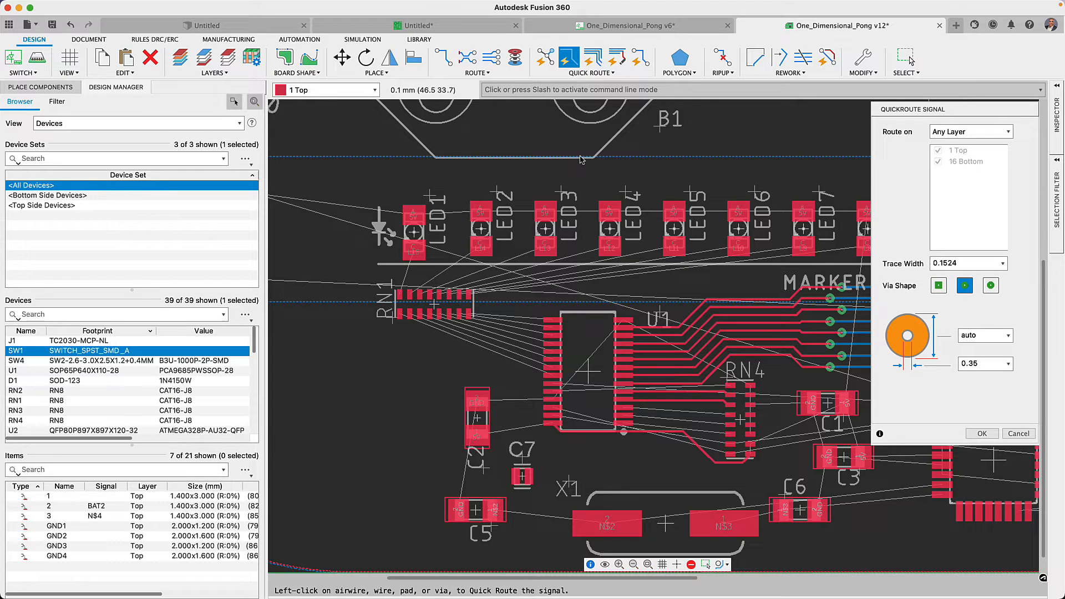
mouse_move(604, 73)
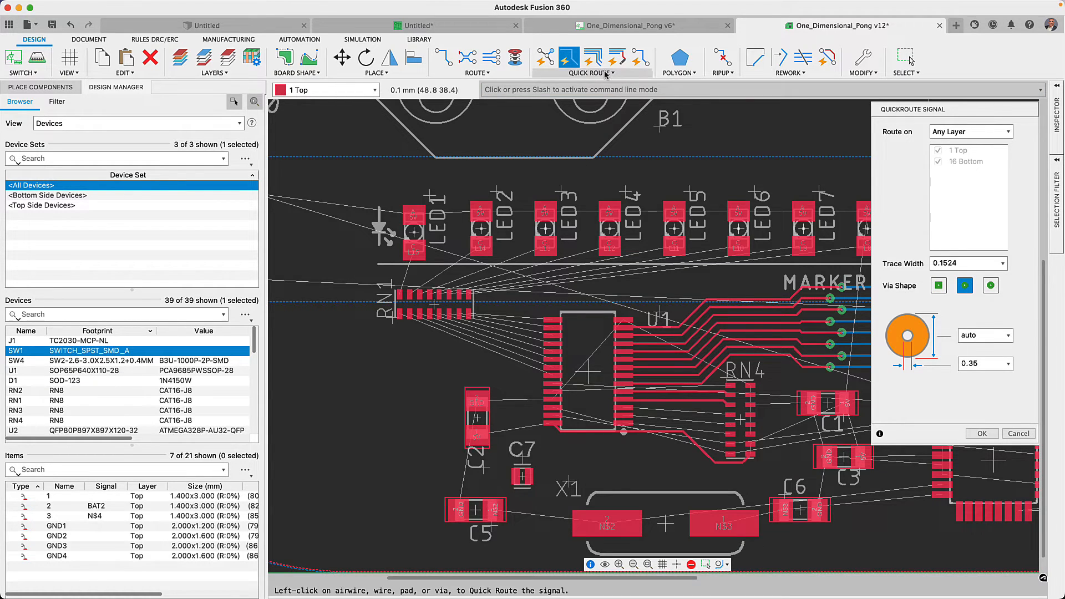
Step: Use QuickRoute Guided to route the RN1 airwires to U1 along a drawn guide path
left_click(616, 57)
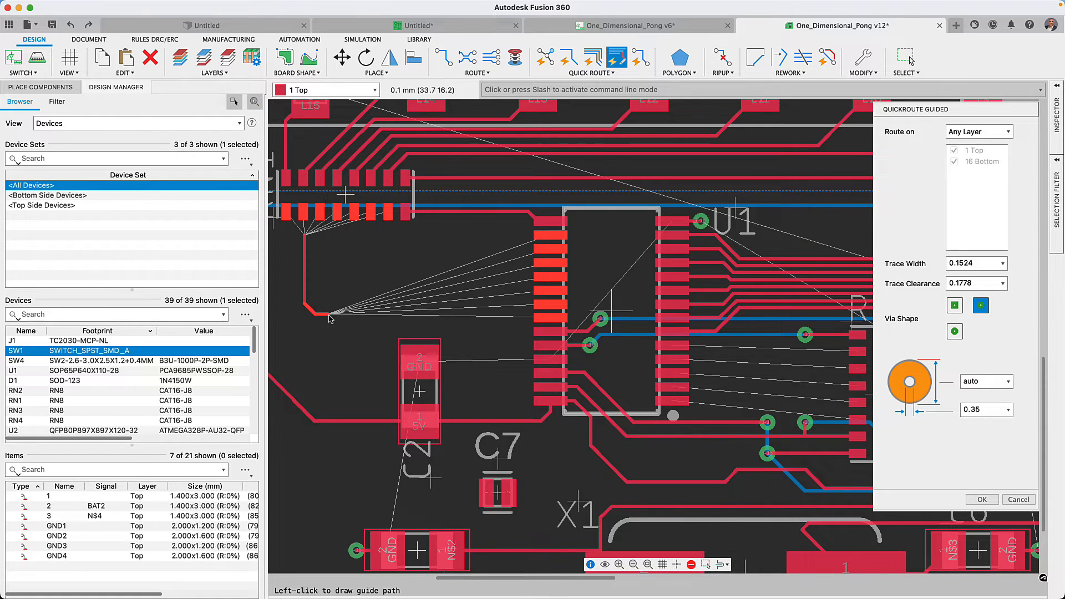
mouse_move(434, 308)
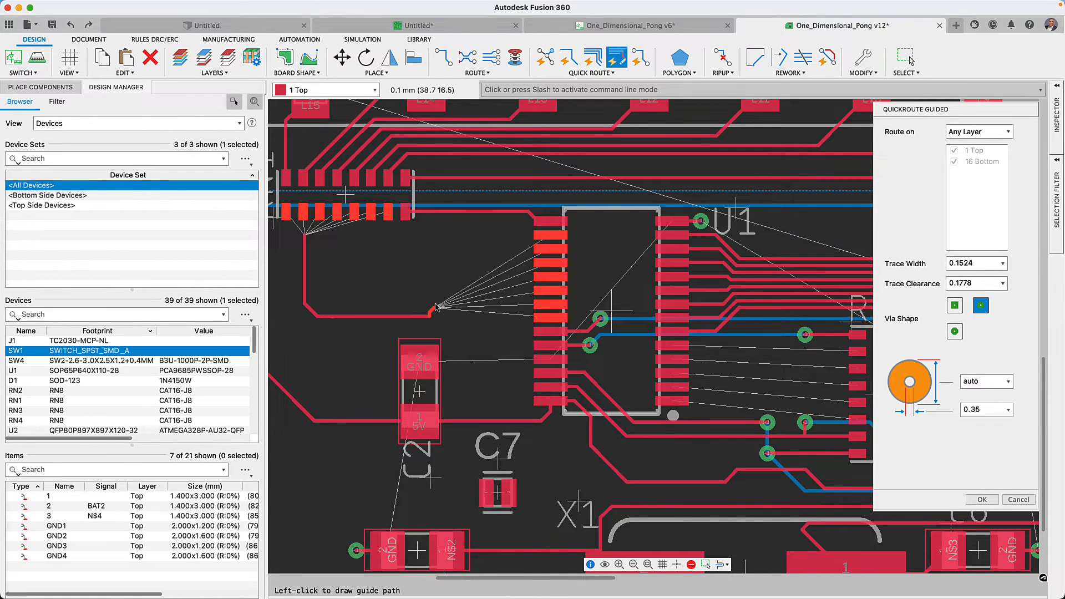
mouse_move(467, 276)
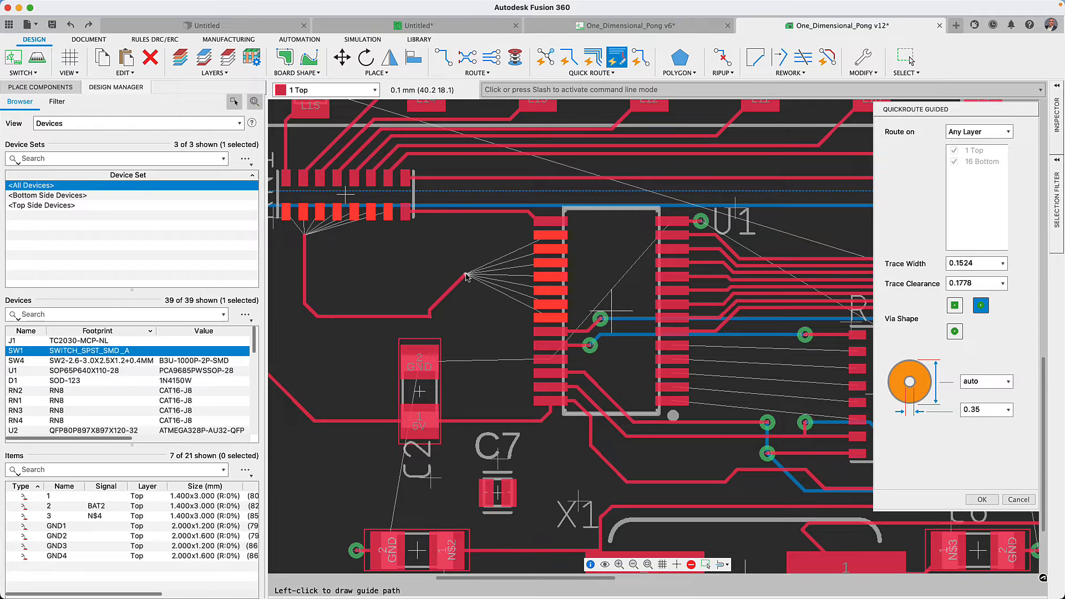
left_click(467, 278)
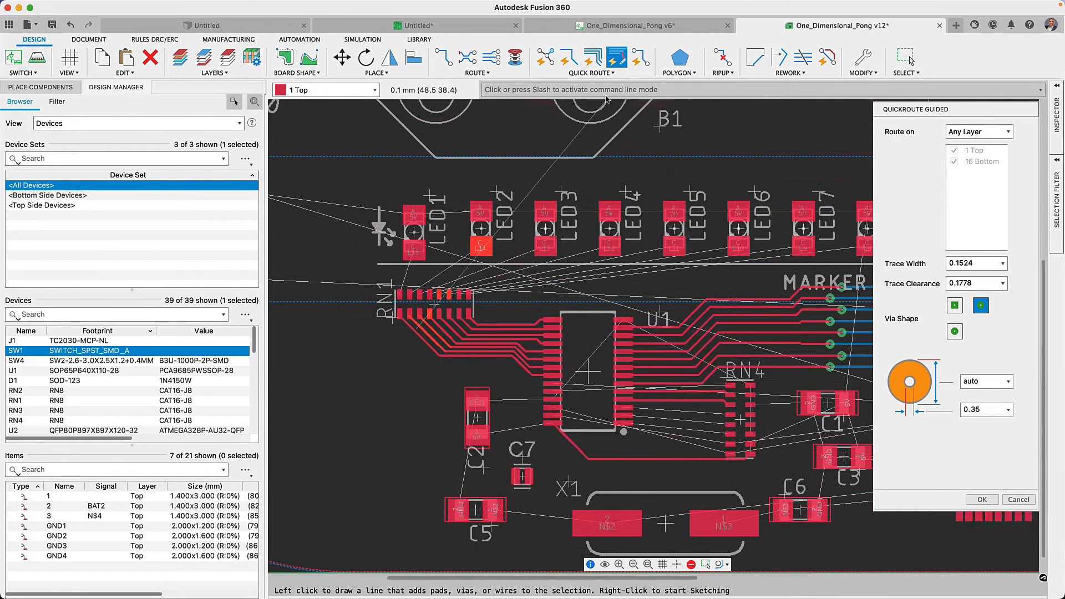
Step: Smooth the routed traces with QuickRoute Smooth, then switch to QuickRoute Airwire
left_click(595, 73)
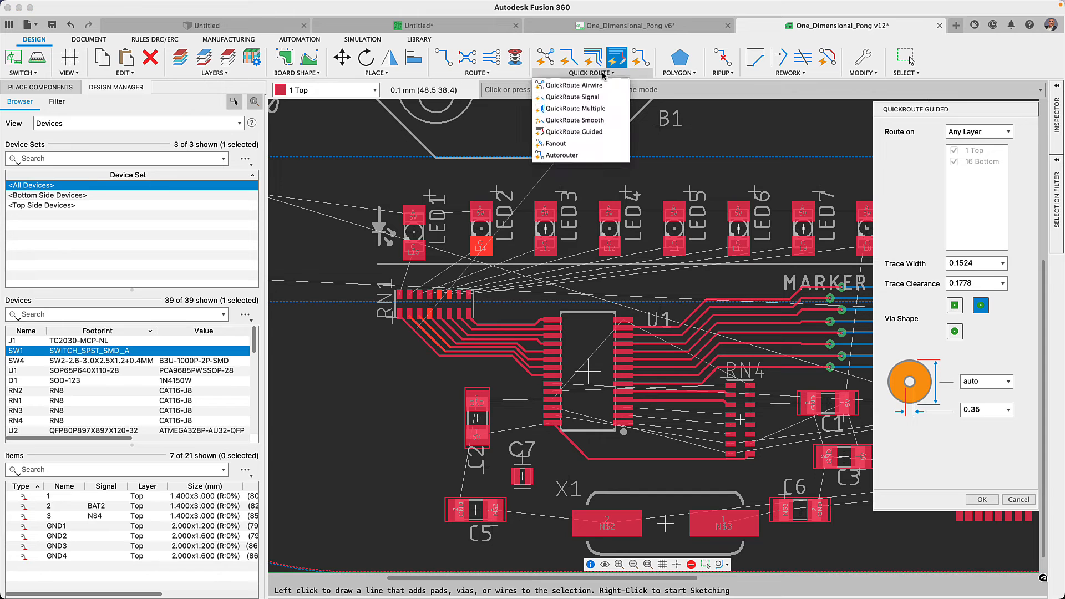
mouse_move(570, 119)
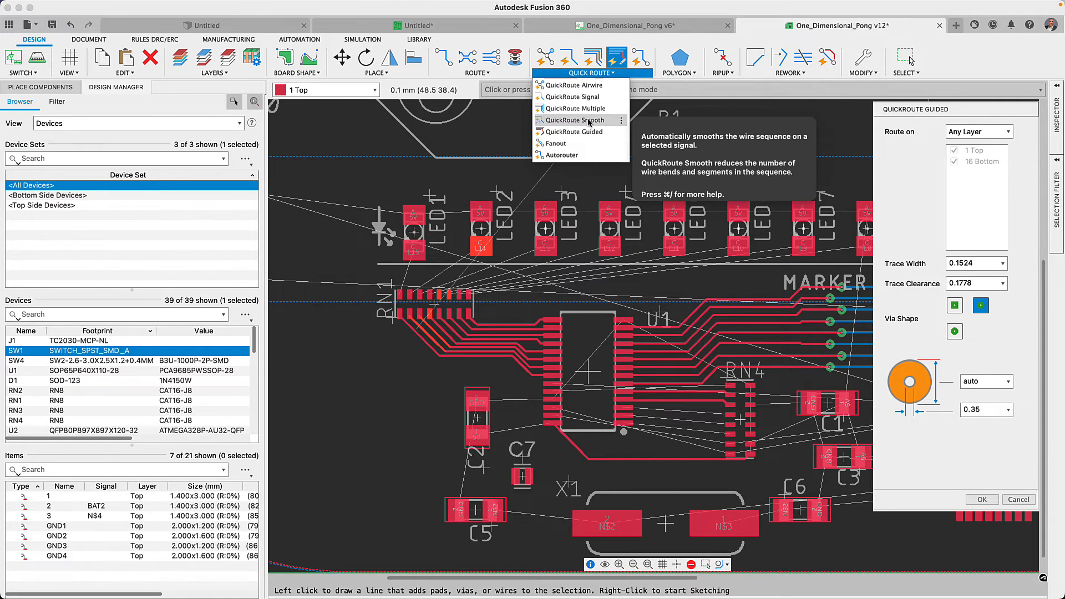
left_click(575, 120)
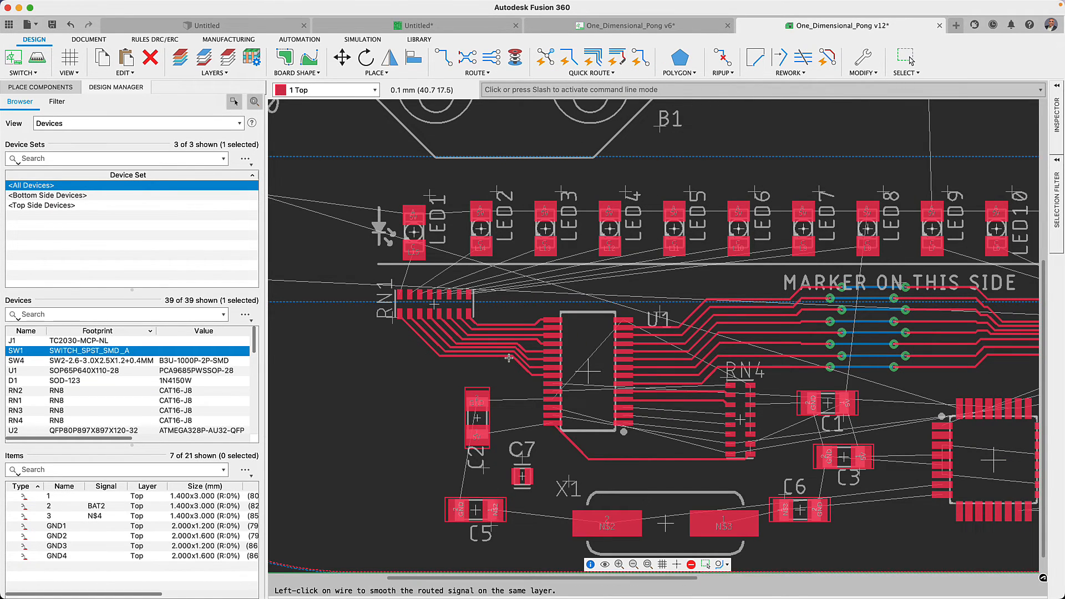
mouse_move(508, 359)
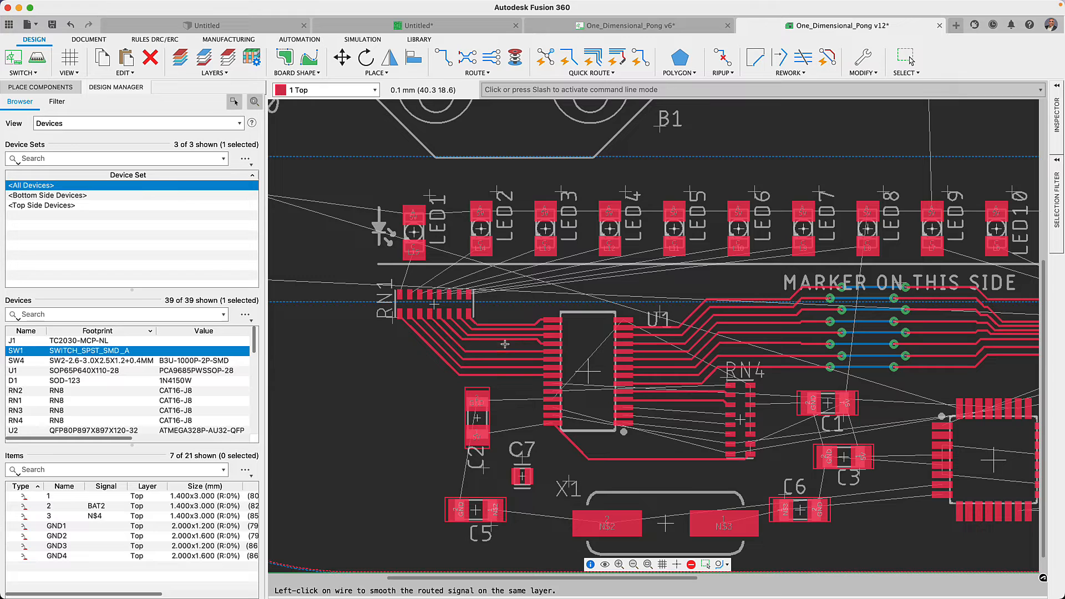
mouse_move(507, 331)
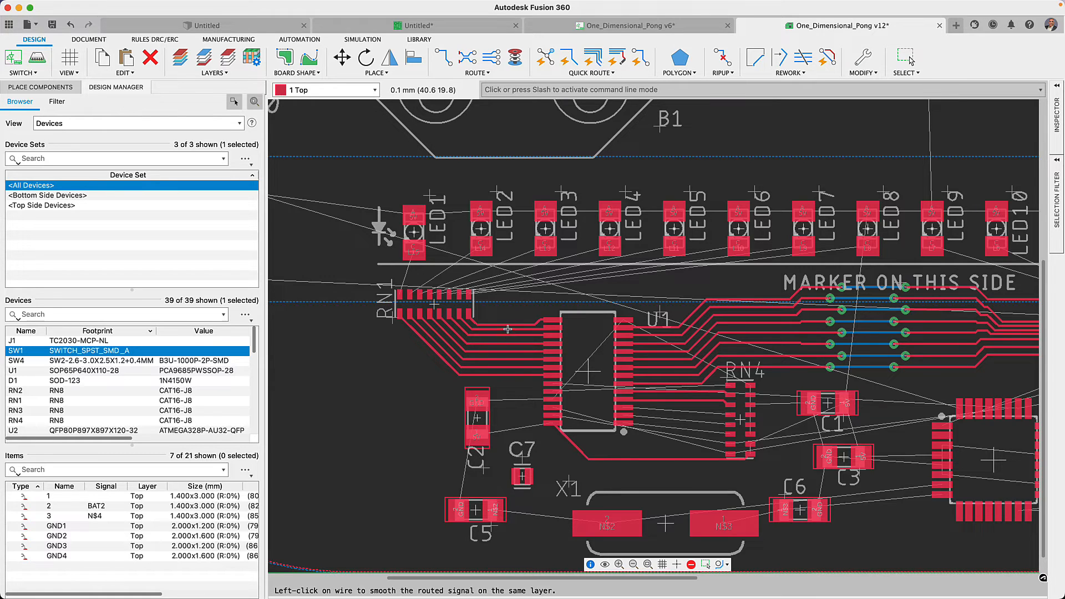
mouse_move(508, 328)
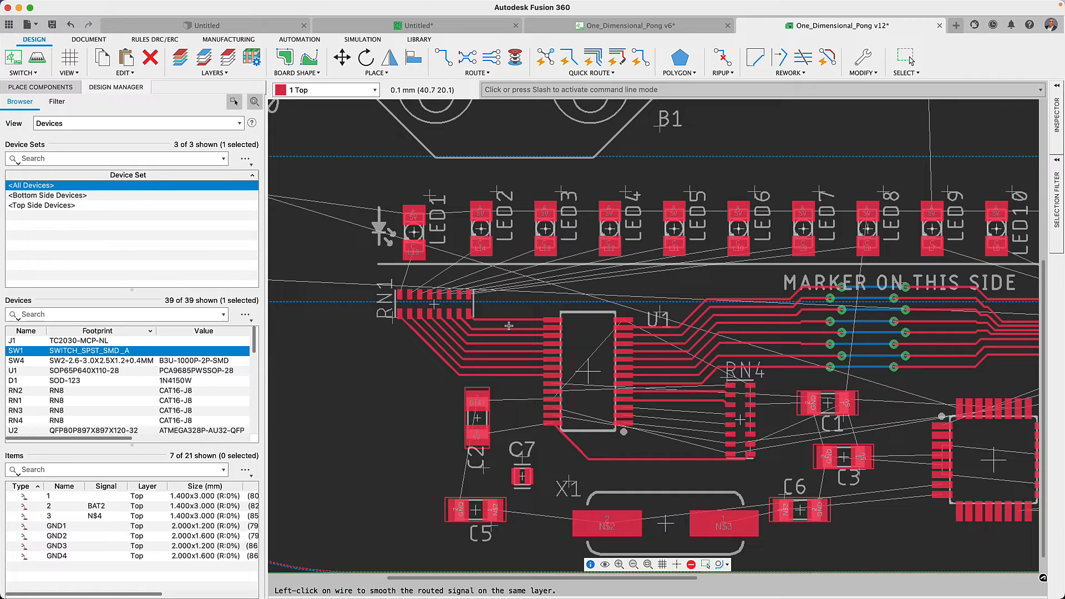
mouse_move(521, 331)
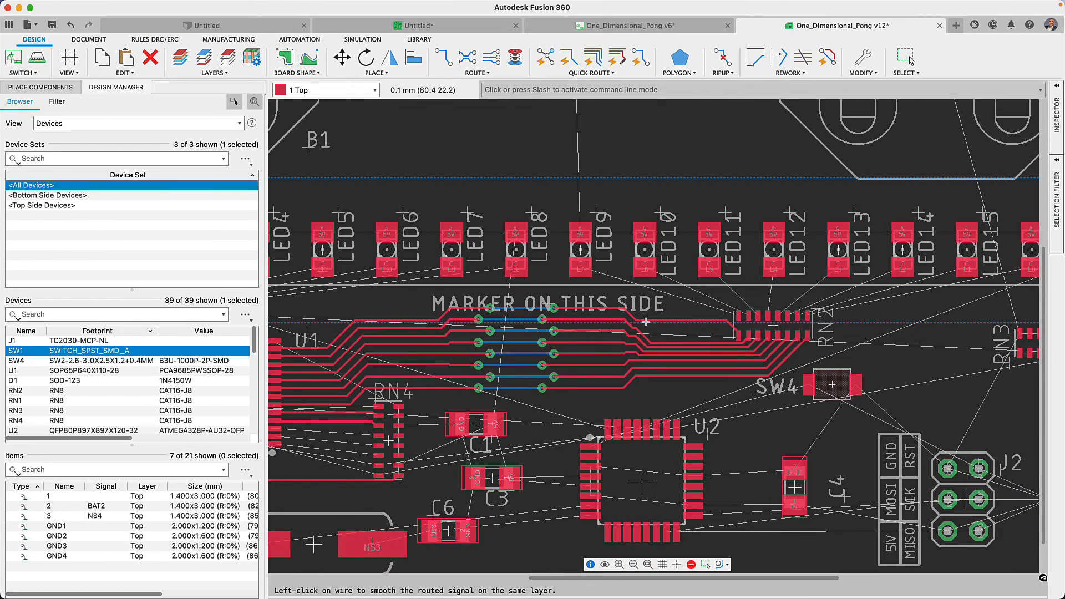
mouse_move(642, 326)
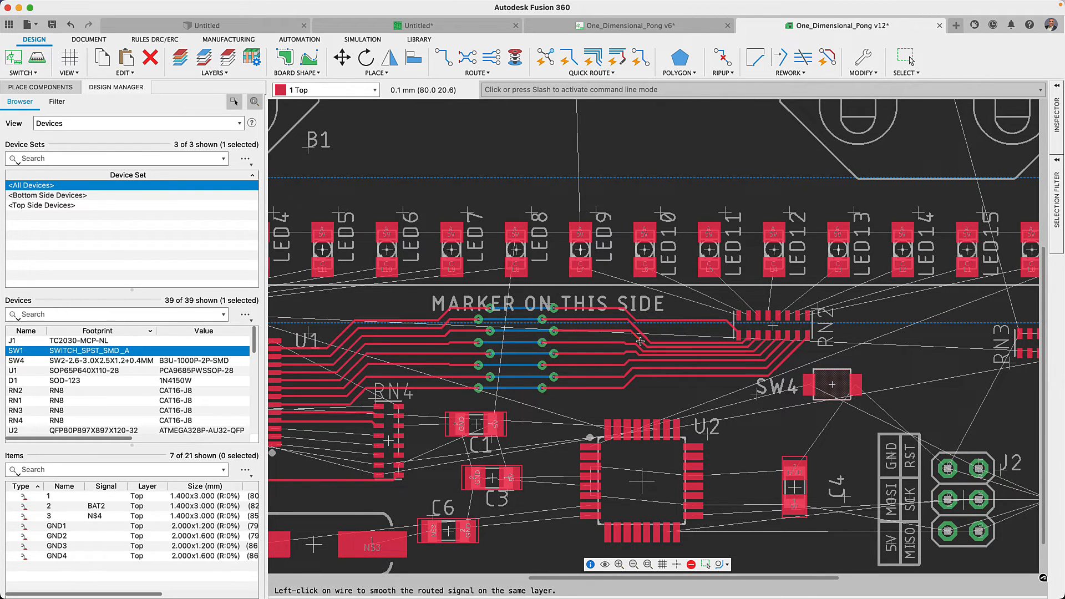
mouse_move(639, 358)
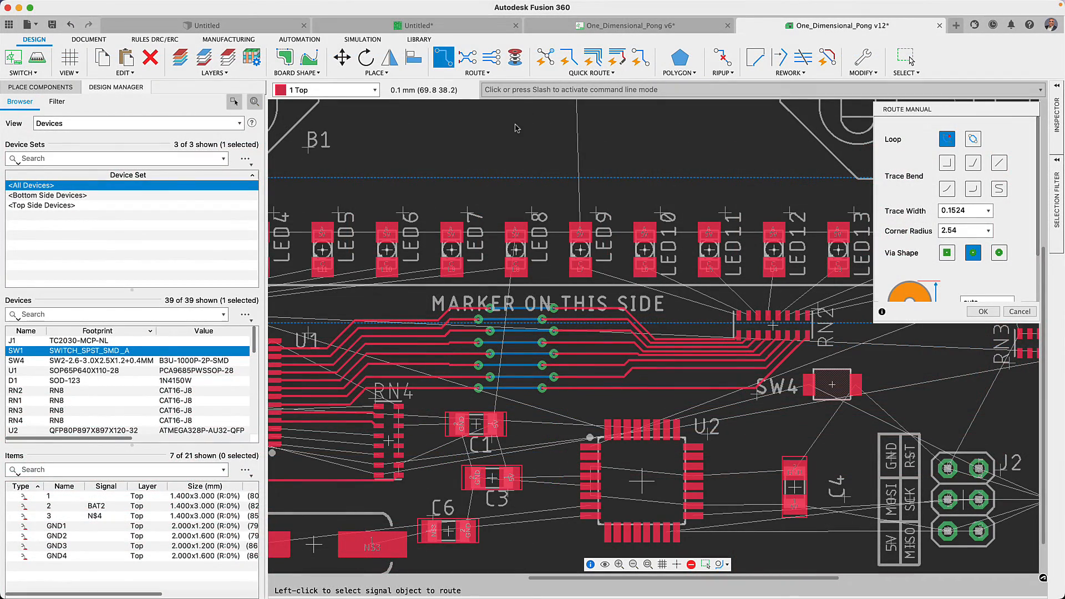
left_click(544, 57)
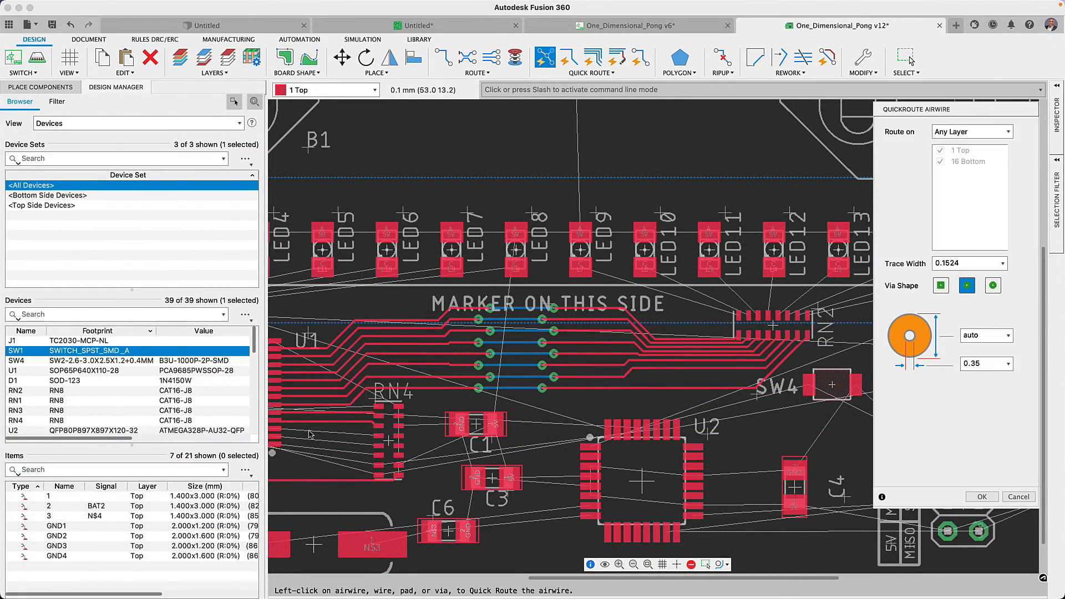